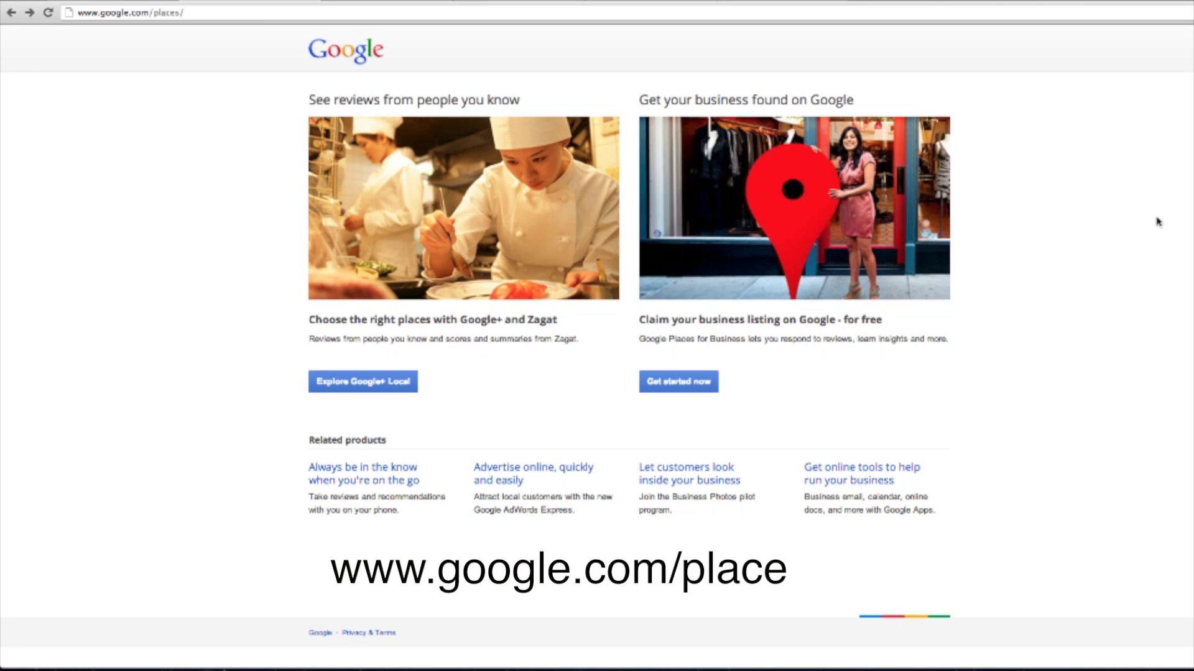
text(s)
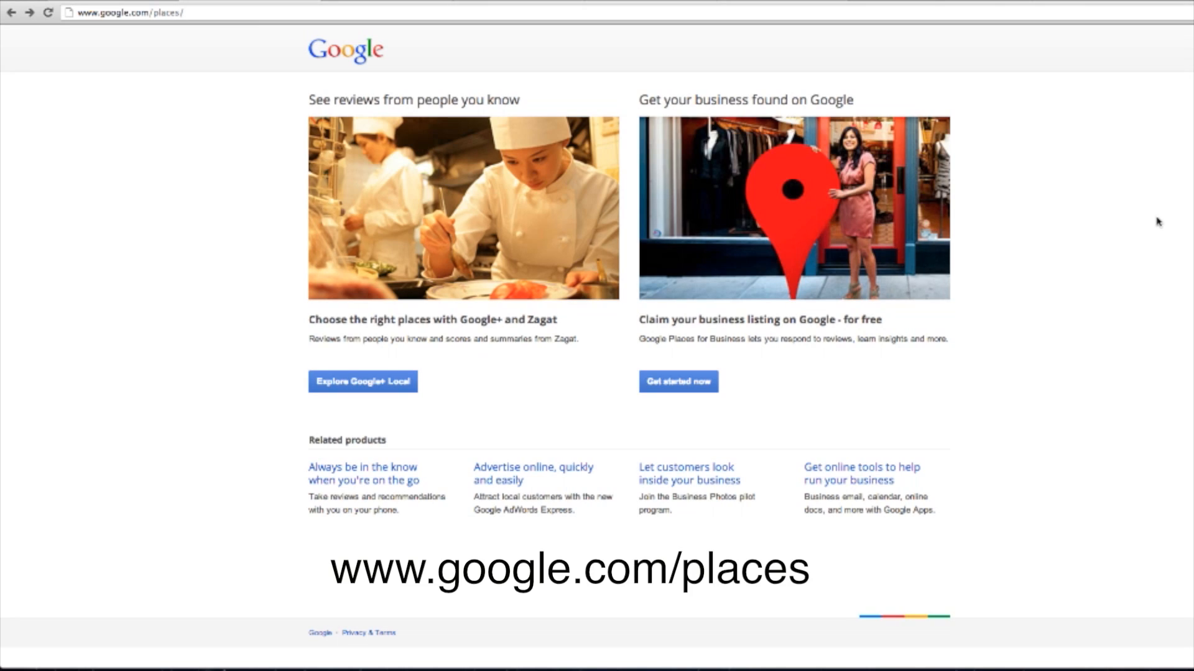